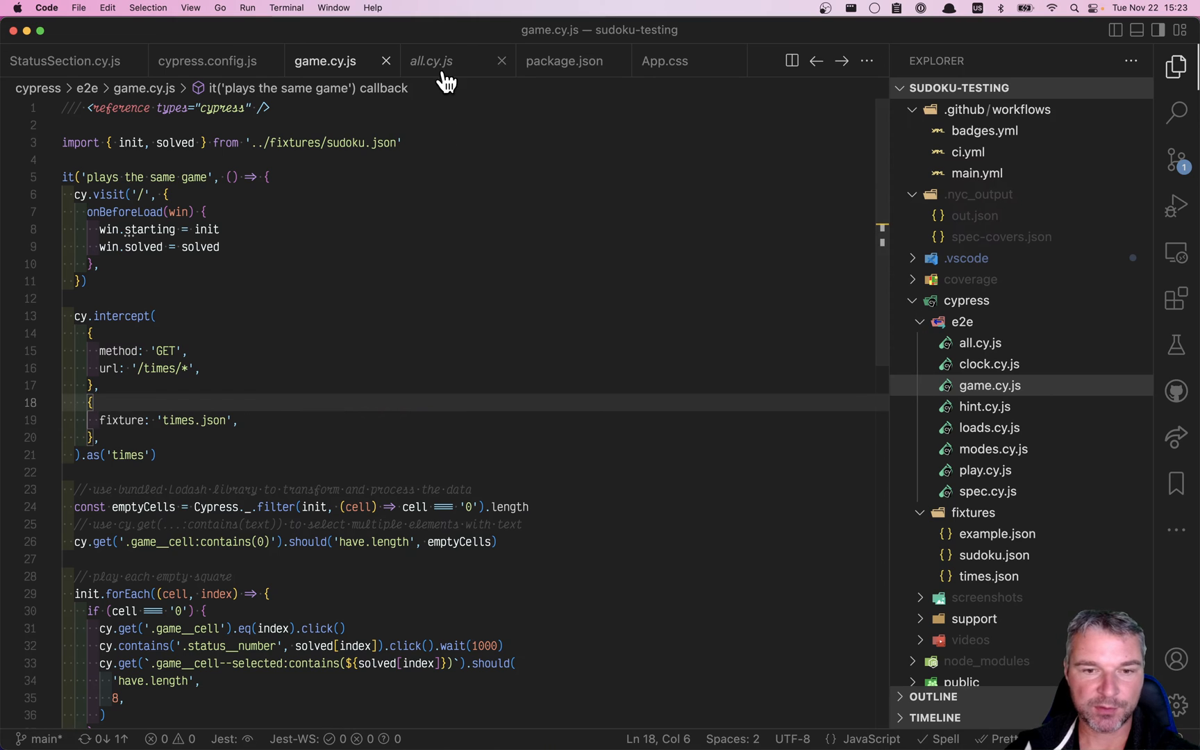
# Close all.cy.js and bring up the Cypress 11.2.0 changelog page in Chrome.
pyautogui.click(430, 61)
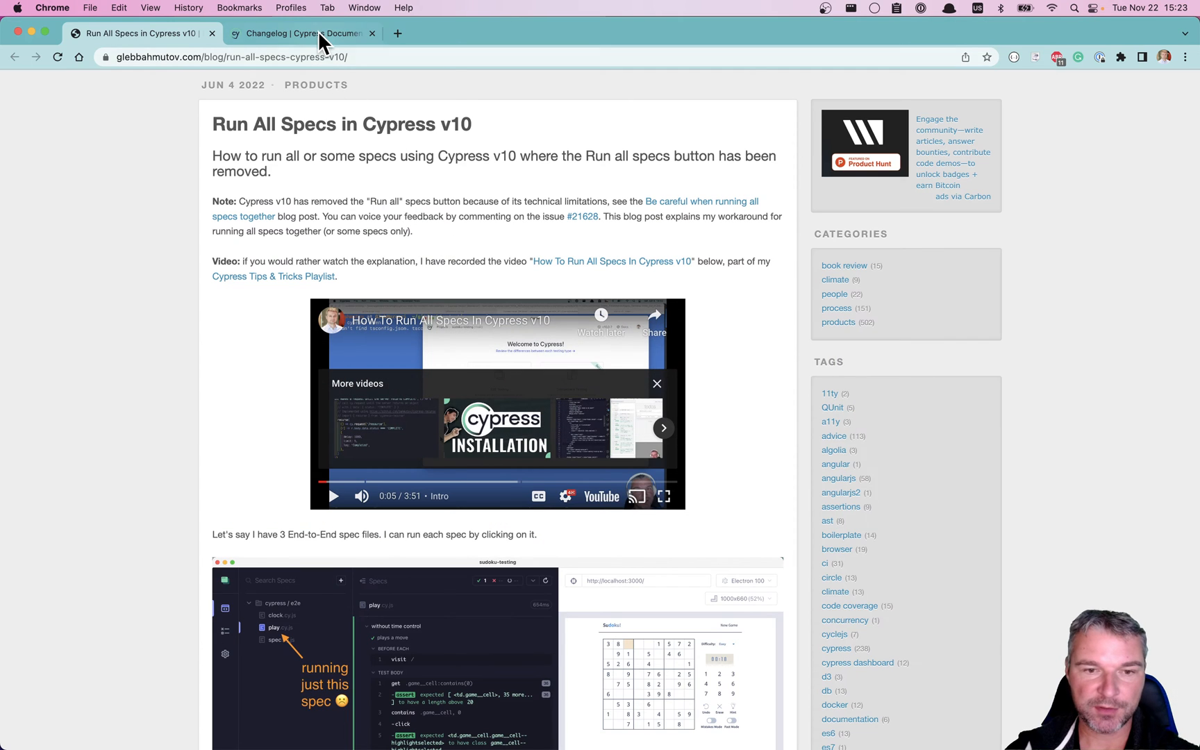
pyautogui.click(299, 33)
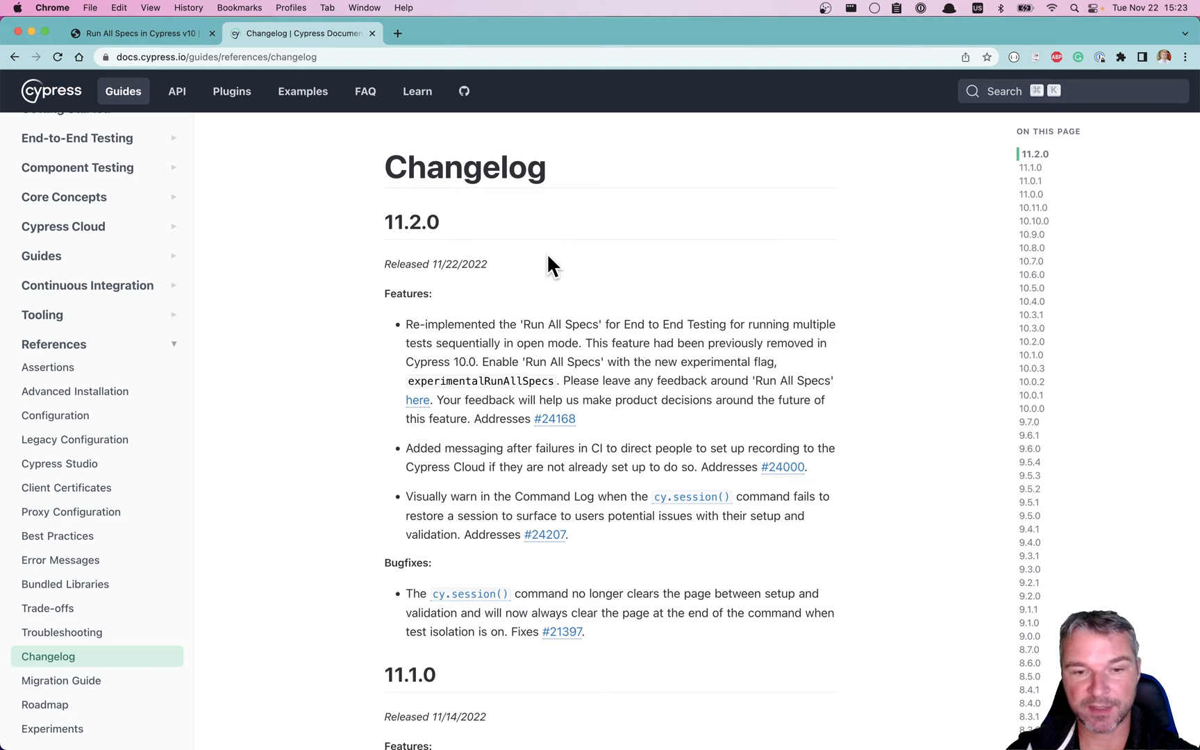
pyautogui.moveTo(414, 333)
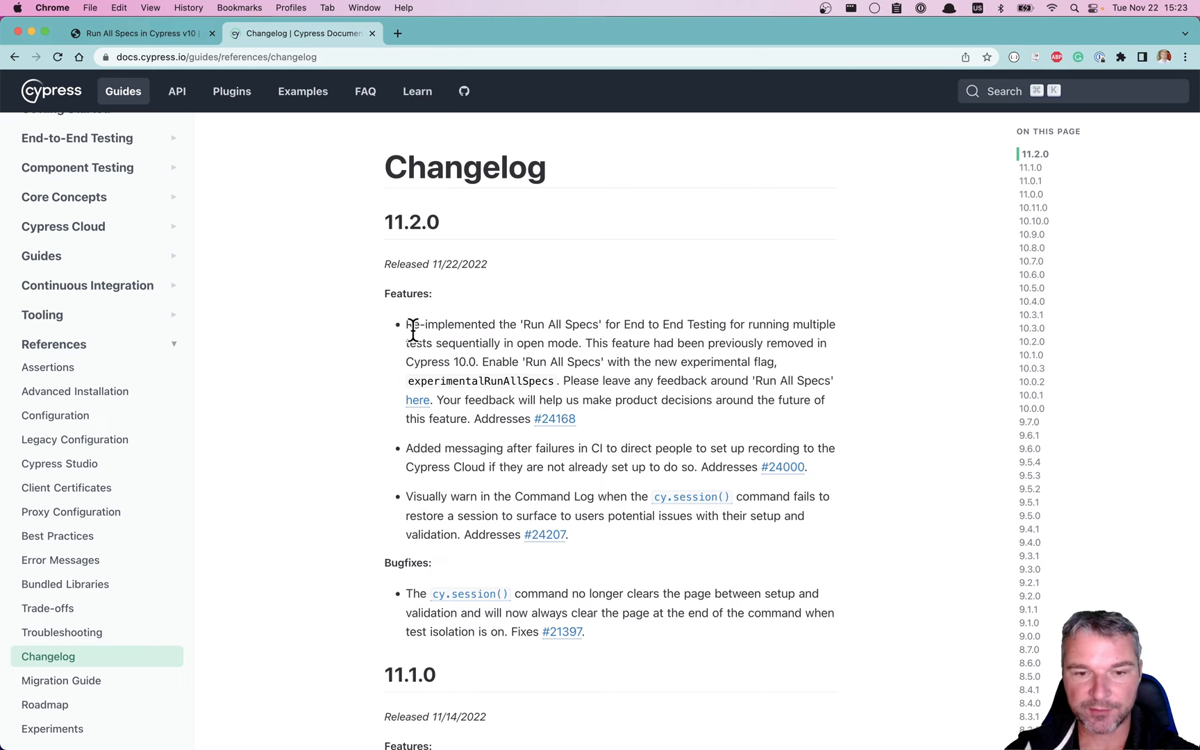
pyautogui.moveTo(589, 283)
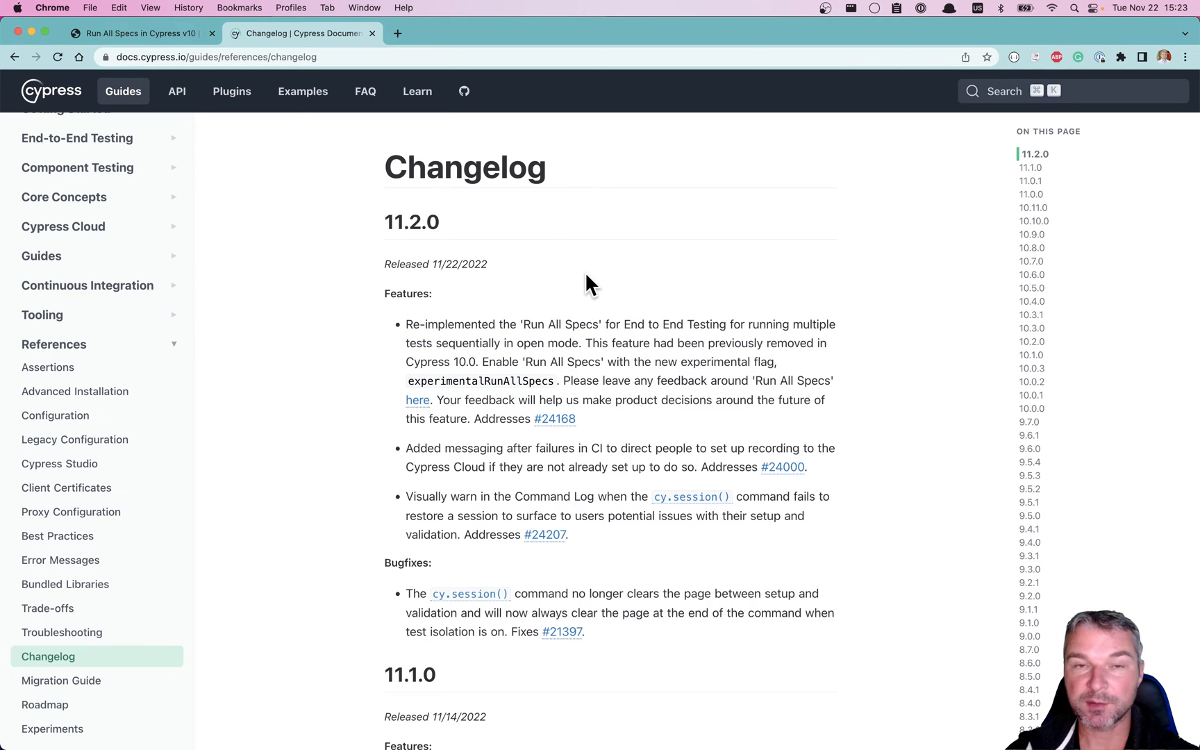
pyautogui.rightClick(972, 343)
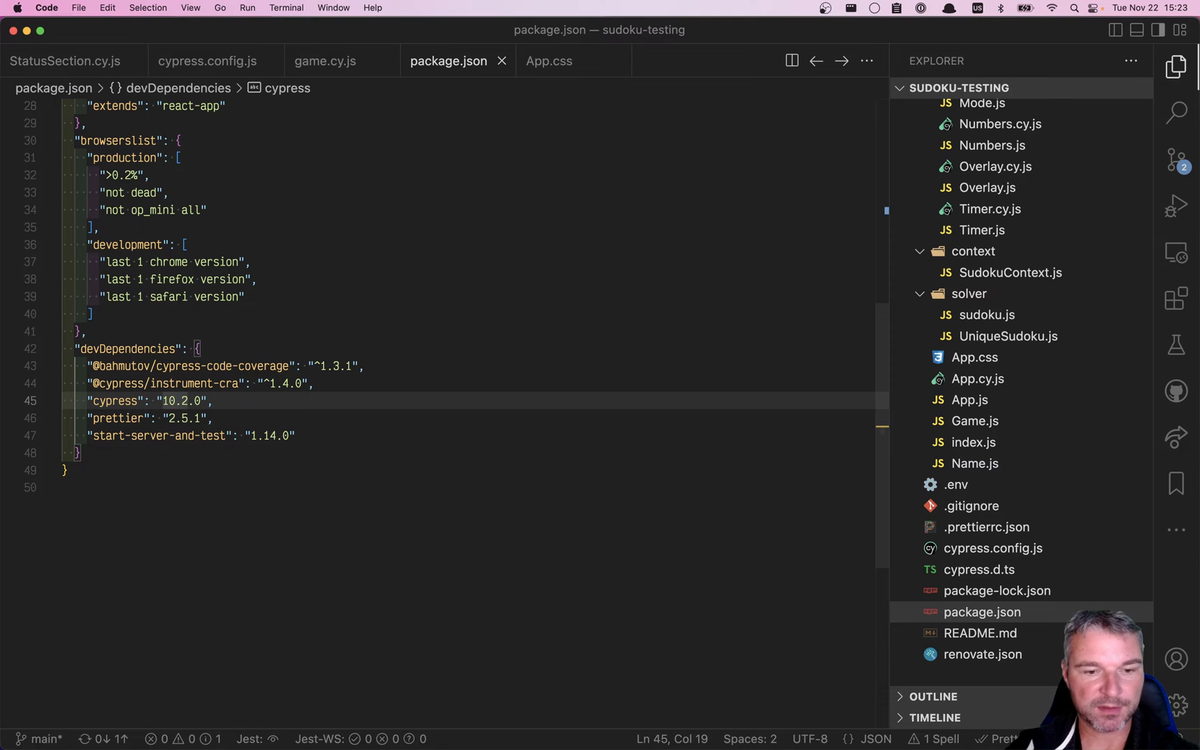
# Run npm i and then npm run dev in Terminal to install Cypress 11.2.0 and start it.
pyautogui.press('cmd+tab')
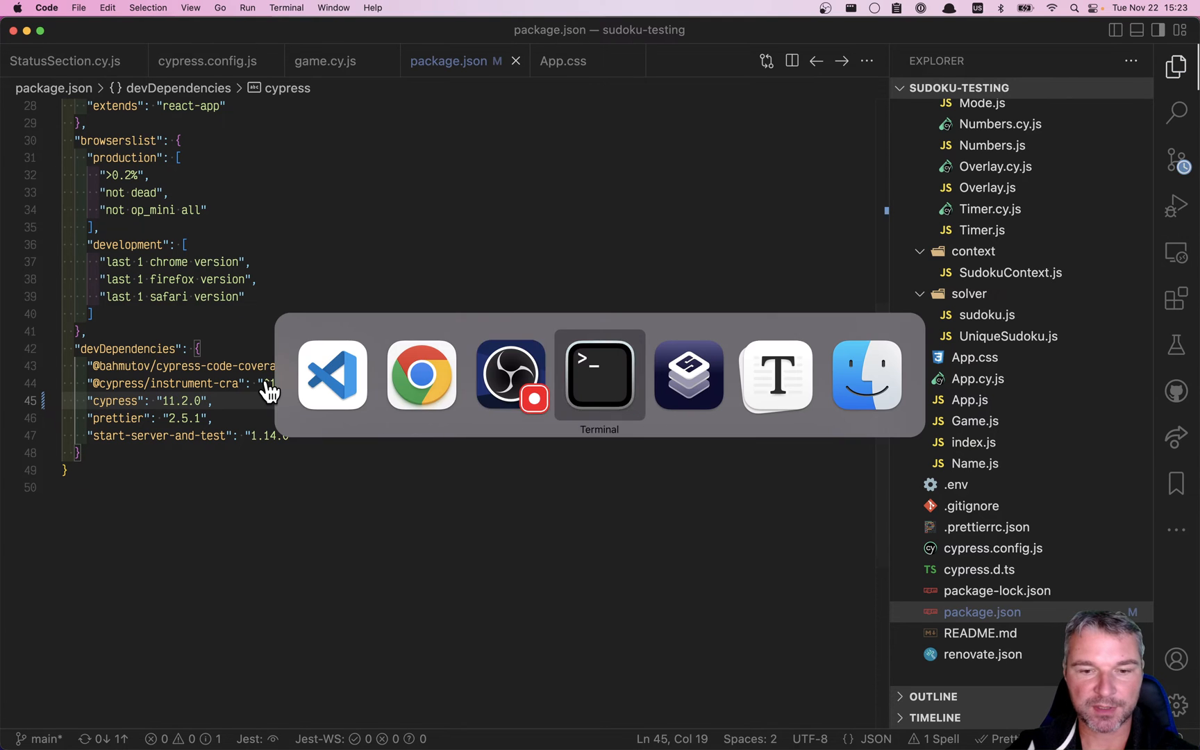
pyautogui.click(598, 375)
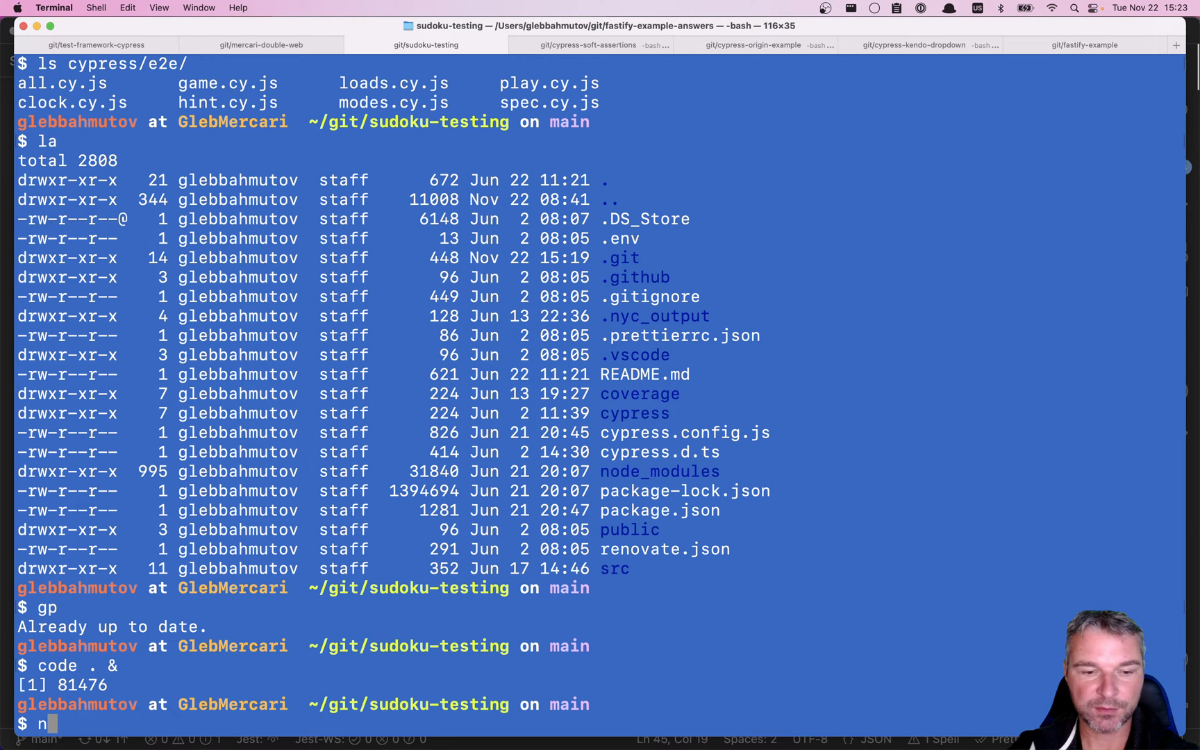
pyautogui.write('pm i')
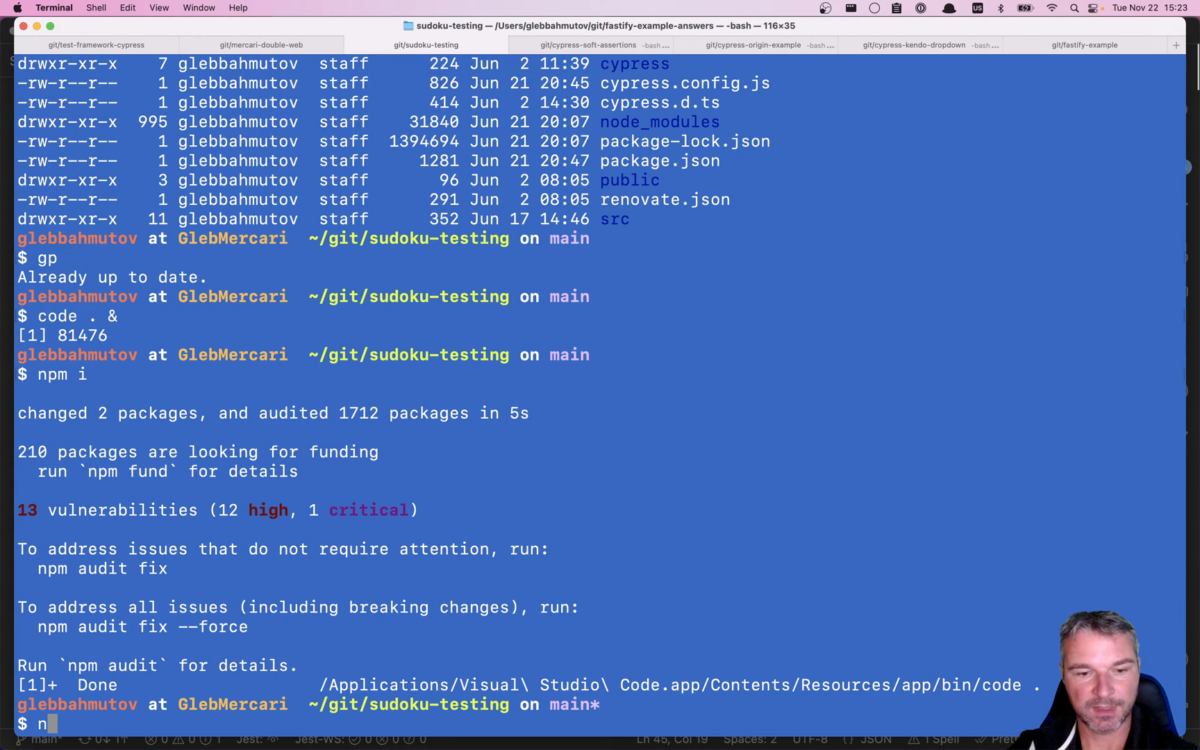
pyautogui.write('npm run dev')
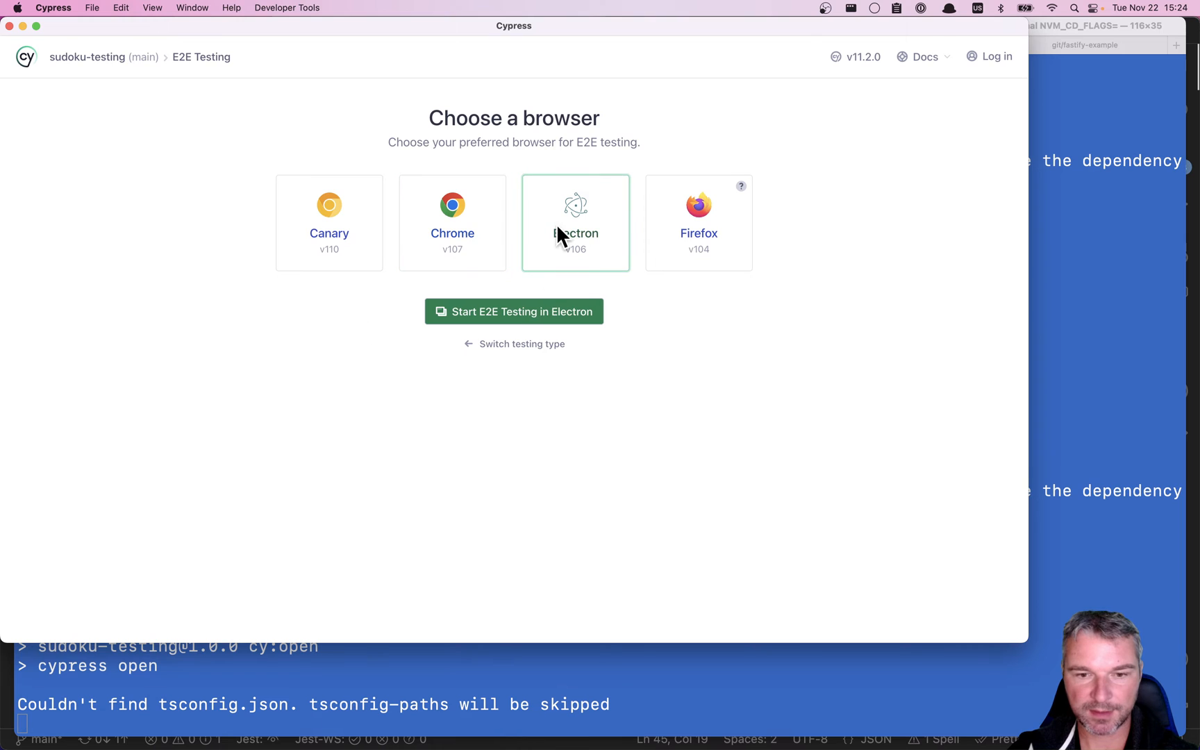
# Choose Electron as the browser for the sudoku project's E2E testing.
pyautogui.click(514, 311)
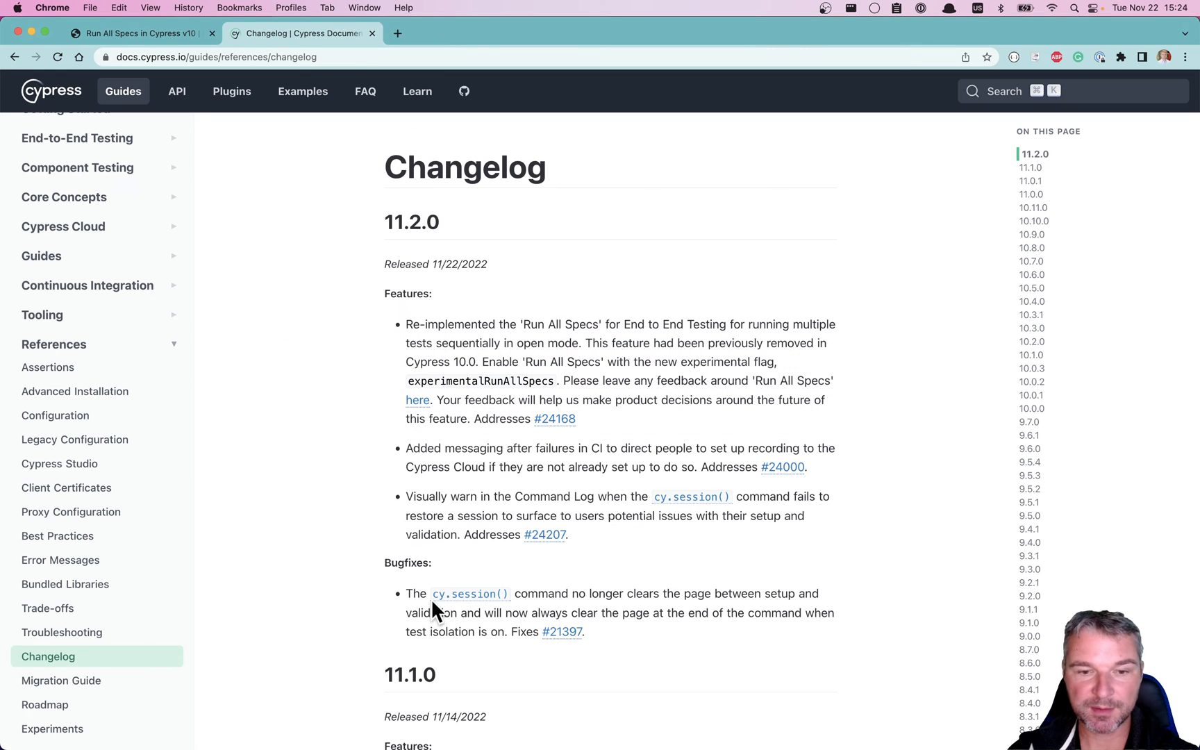
pyautogui.moveTo(596, 343)
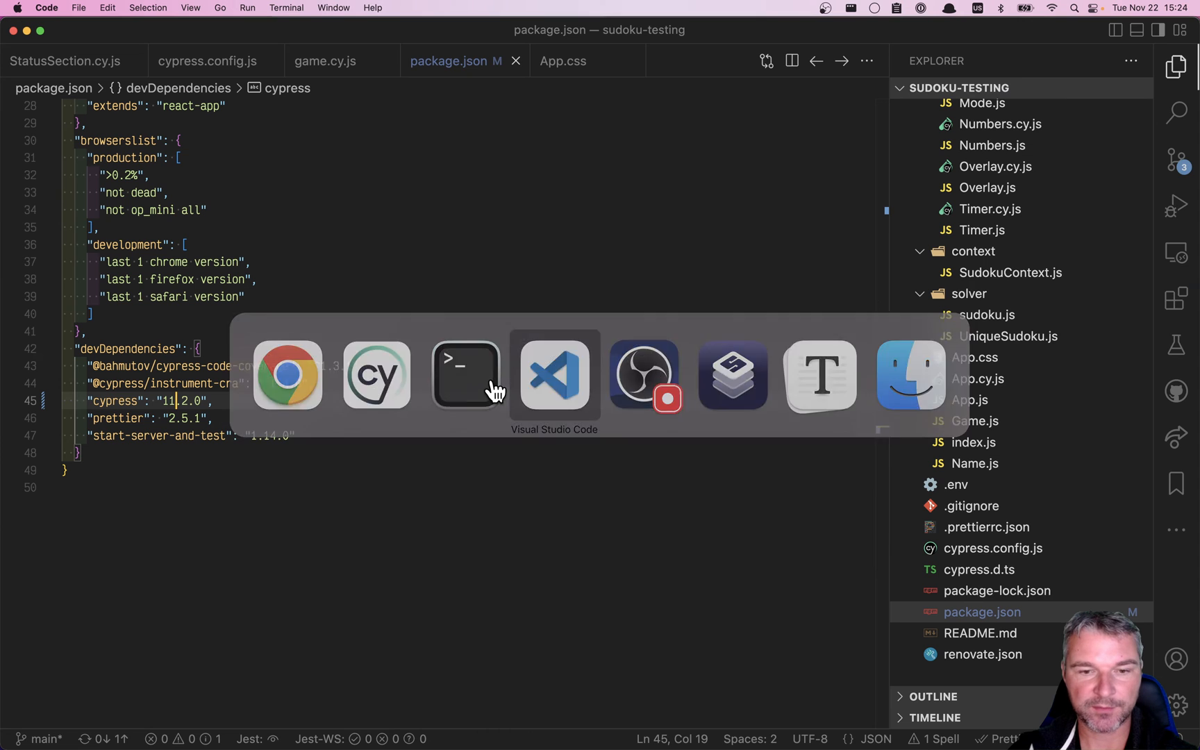
# Add experimentalRunAllSpecs: true to the e2e section of cypress.config.js.
pyautogui.click(207, 61)
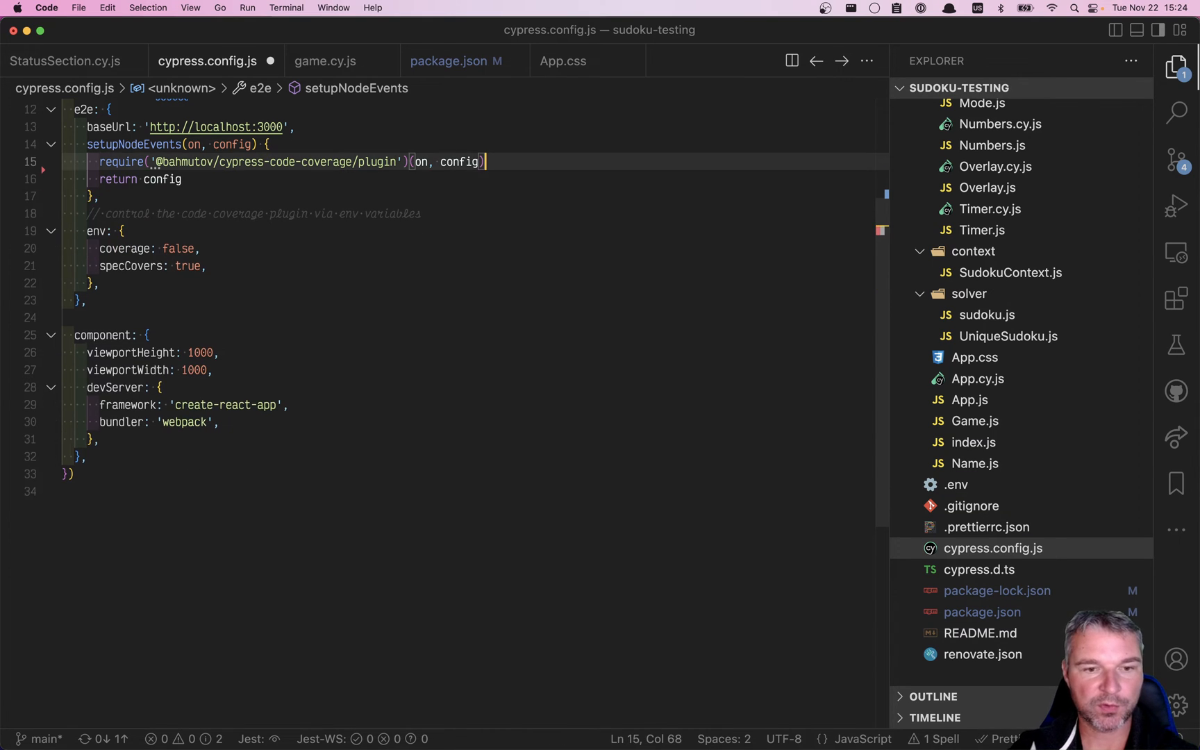
pyautogui.write('experimentalRunAllSpecs')
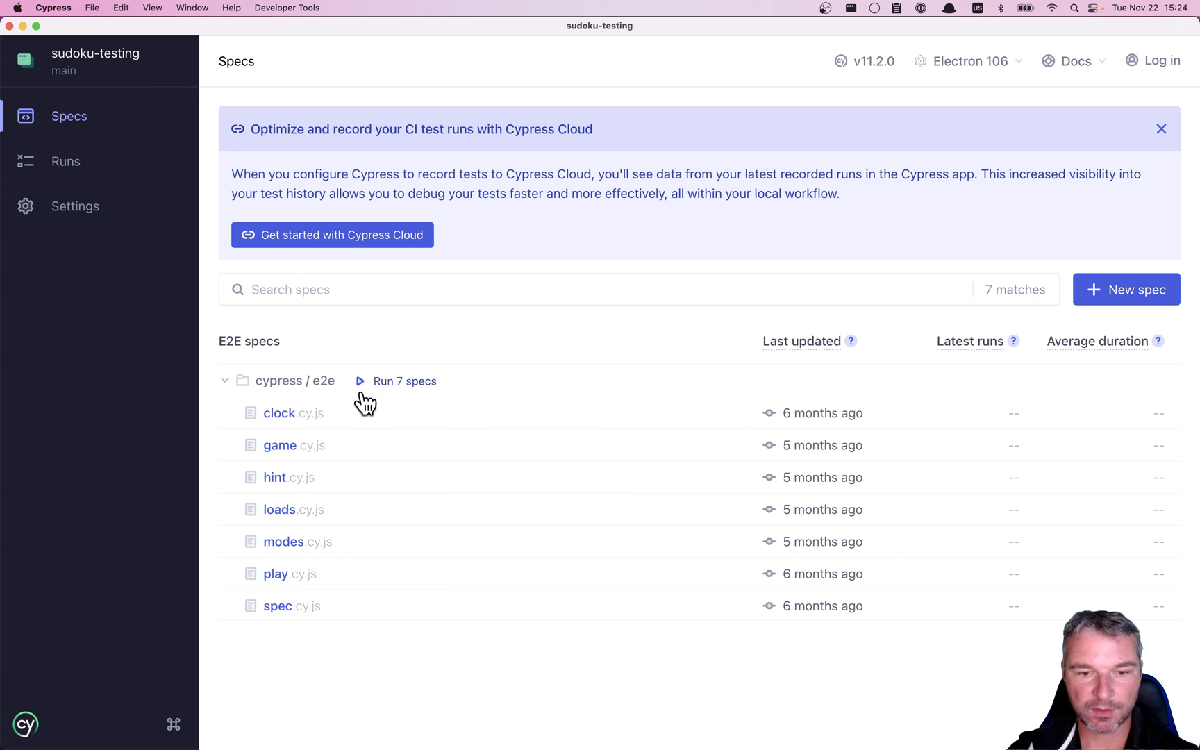
pyautogui.moveTo(392, 393)
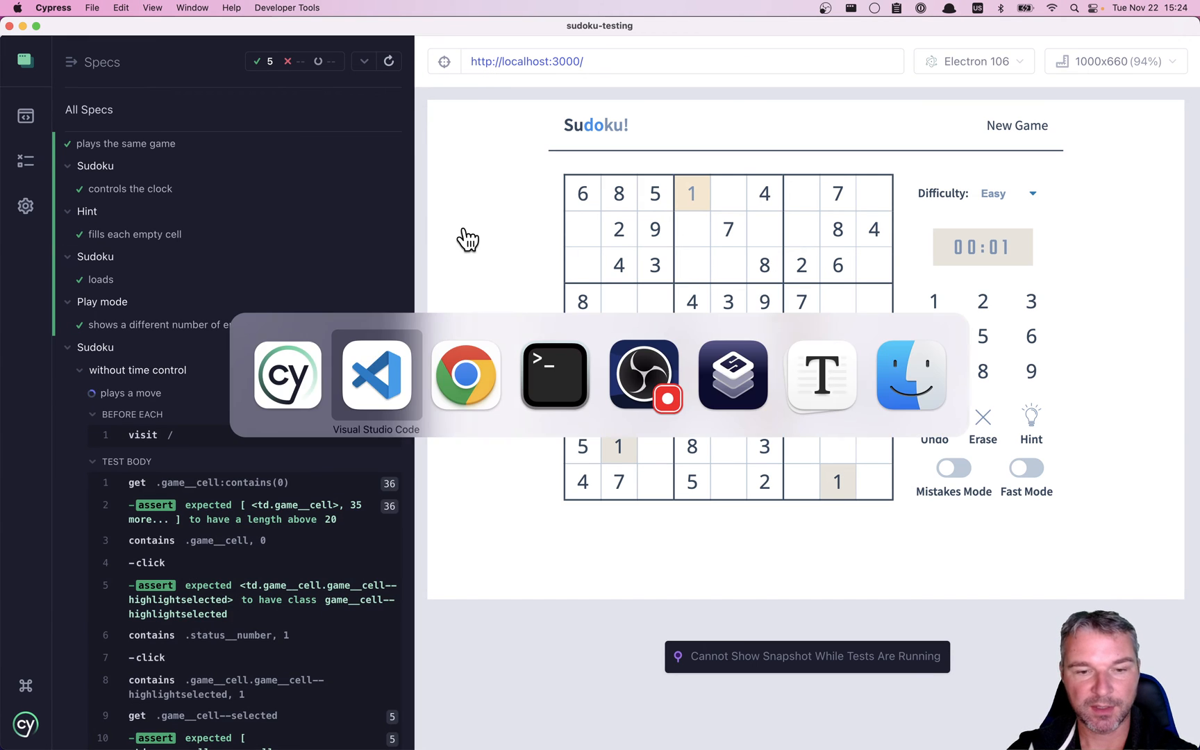
# Return to the code editor after starting the Run 7 specs session.
pyautogui.click(376, 373)
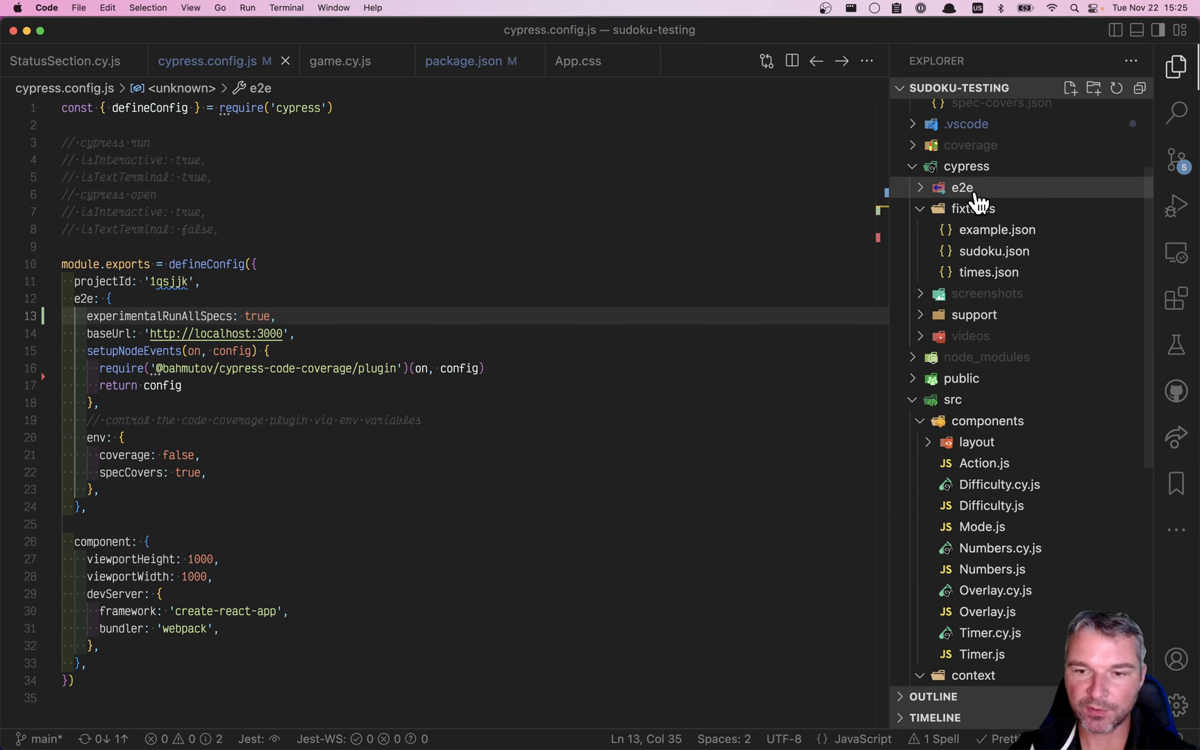
# Move clock.cy.js and game.cy.js into e2e/one and create folder two.
pyautogui.click(963, 188)
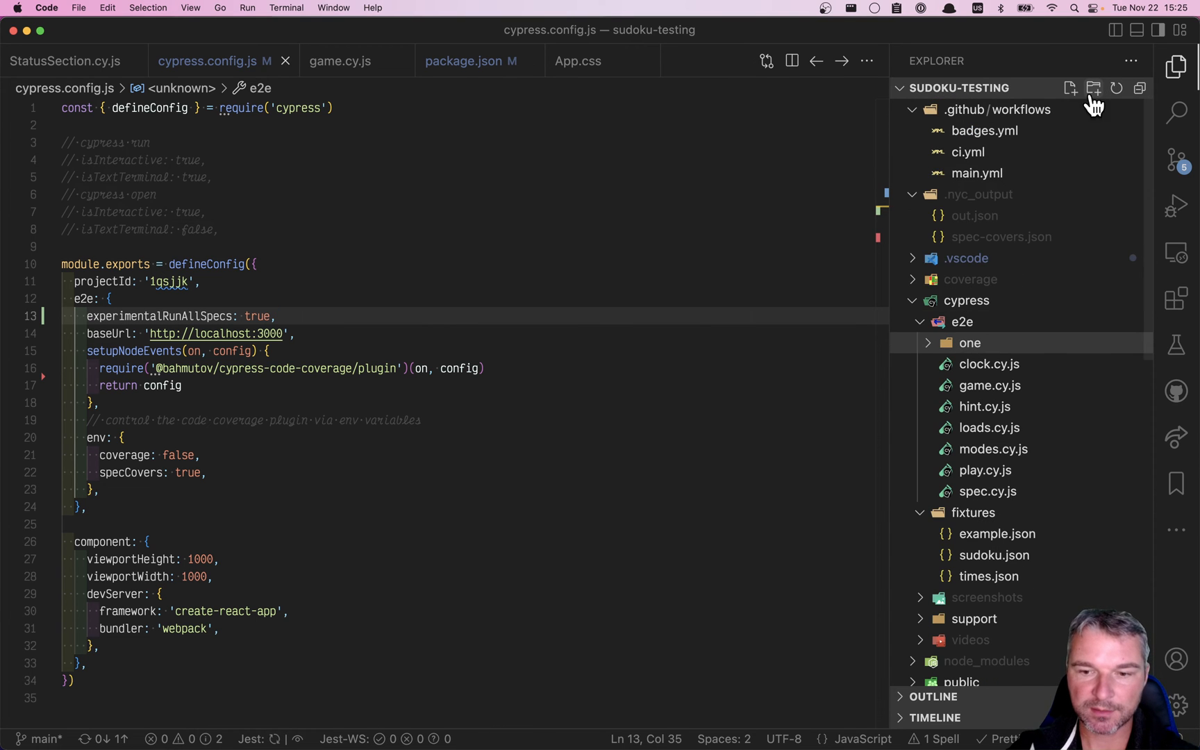
pyautogui.click(987, 363)
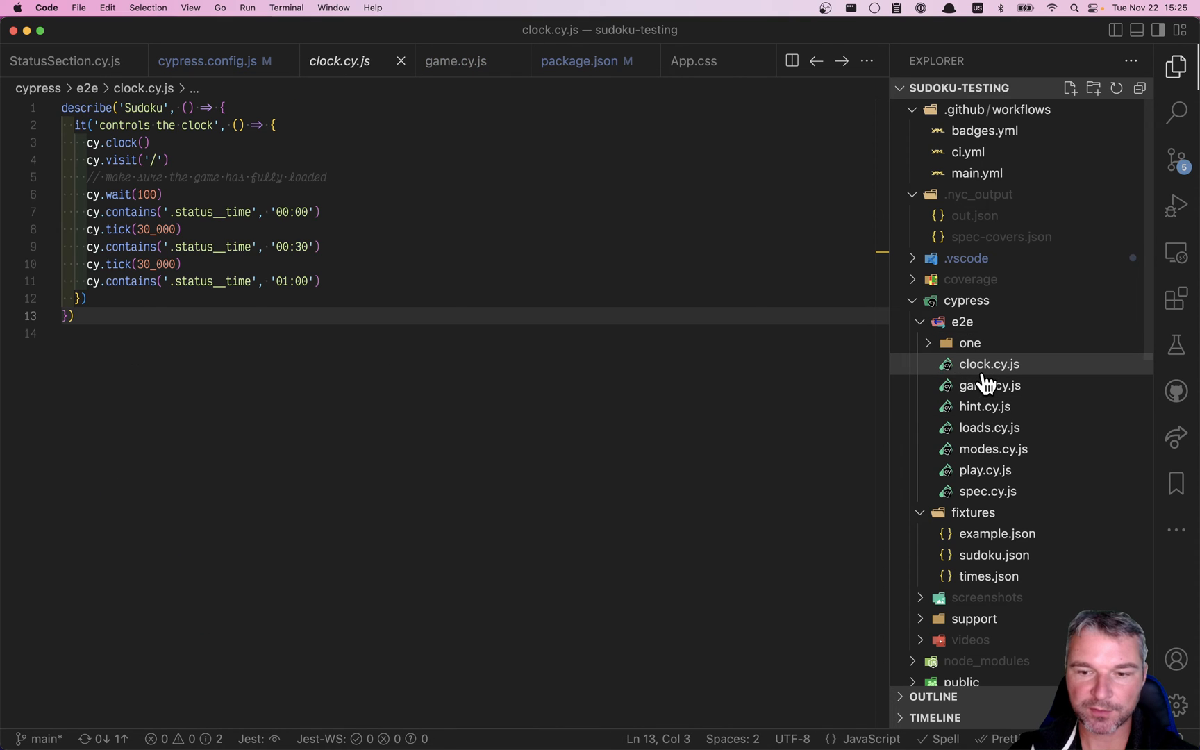
pyautogui.click(969, 342)
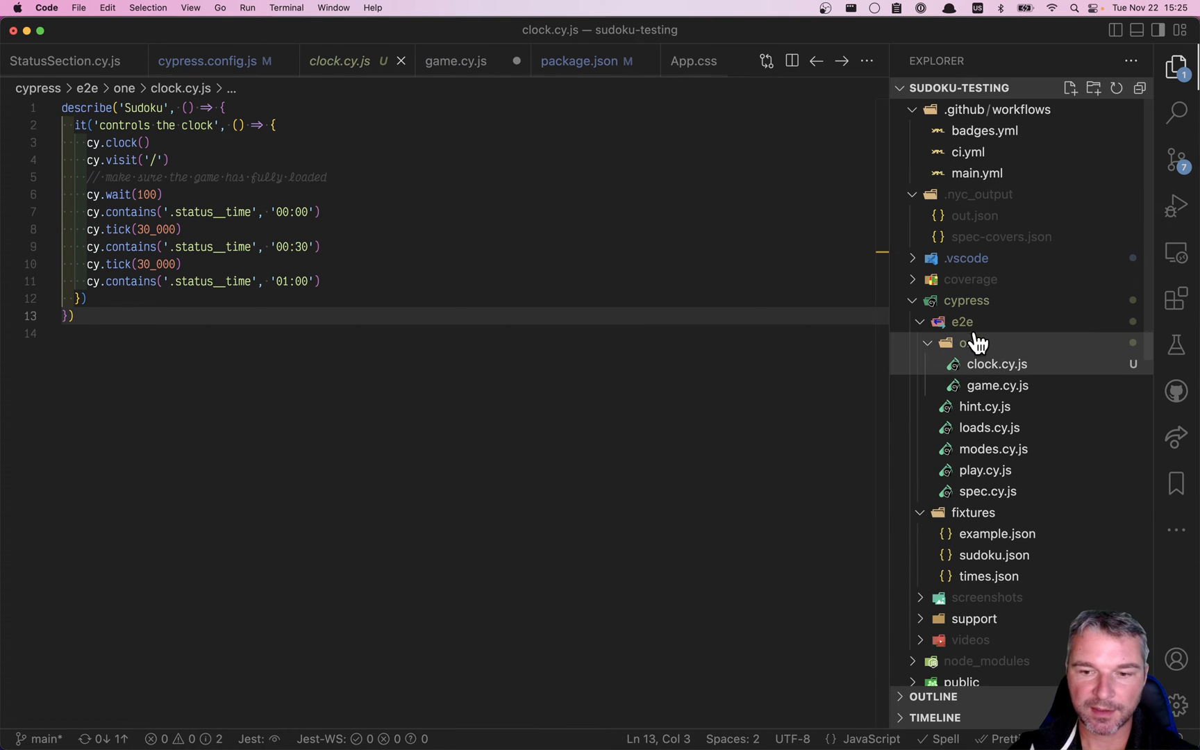
pyautogui.rightClick(972, 343)
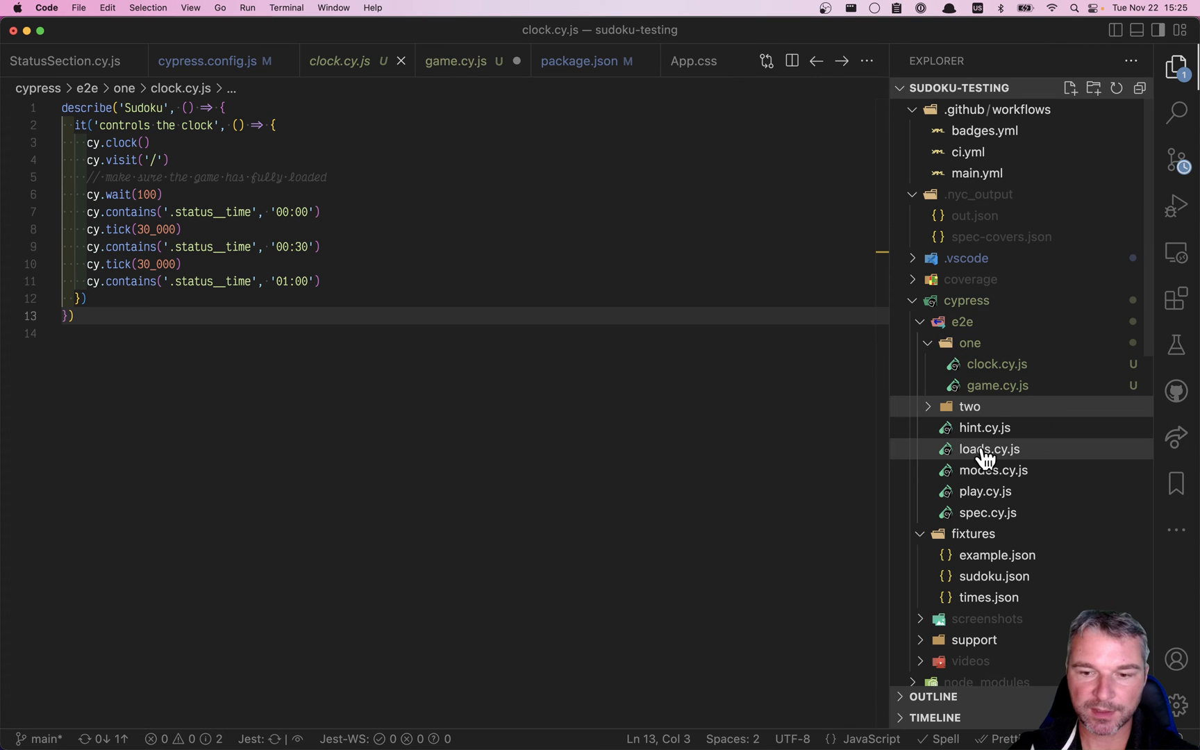
# Move loads.cy.js and modes.cy.js into e2e/two and switch back to Cypress.
pyautogui.click(987, 449)
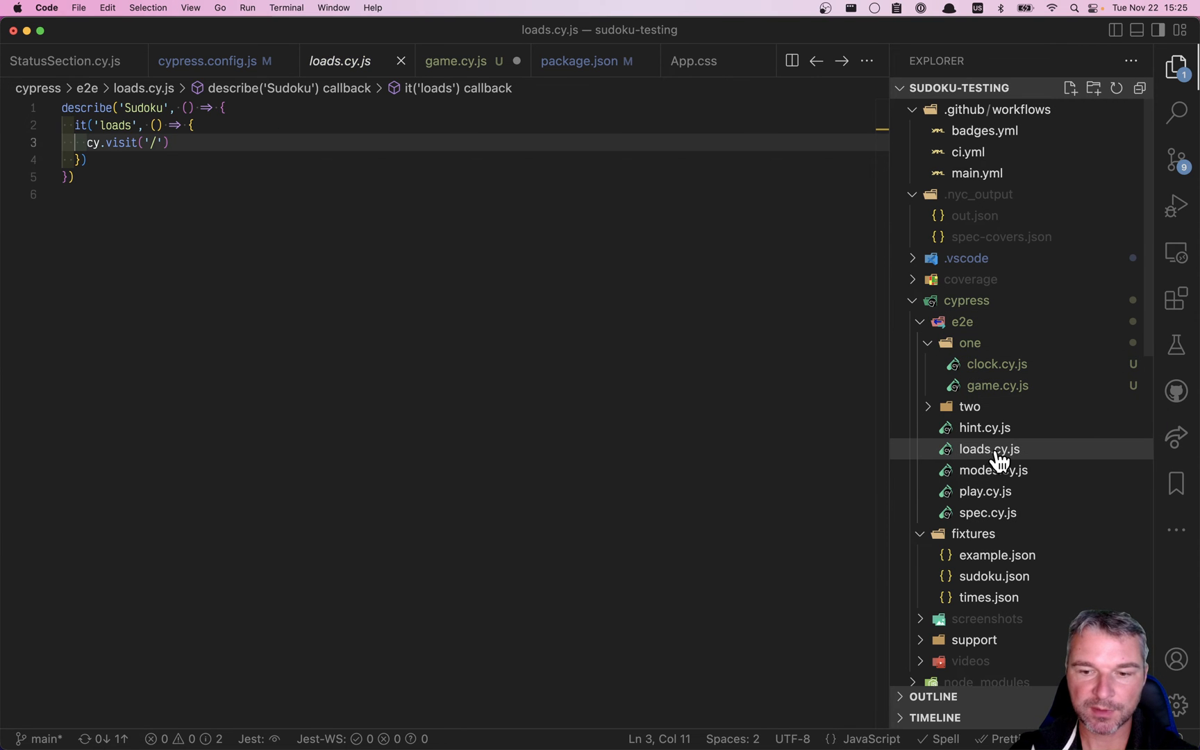
pyautogui.click(993, 470)
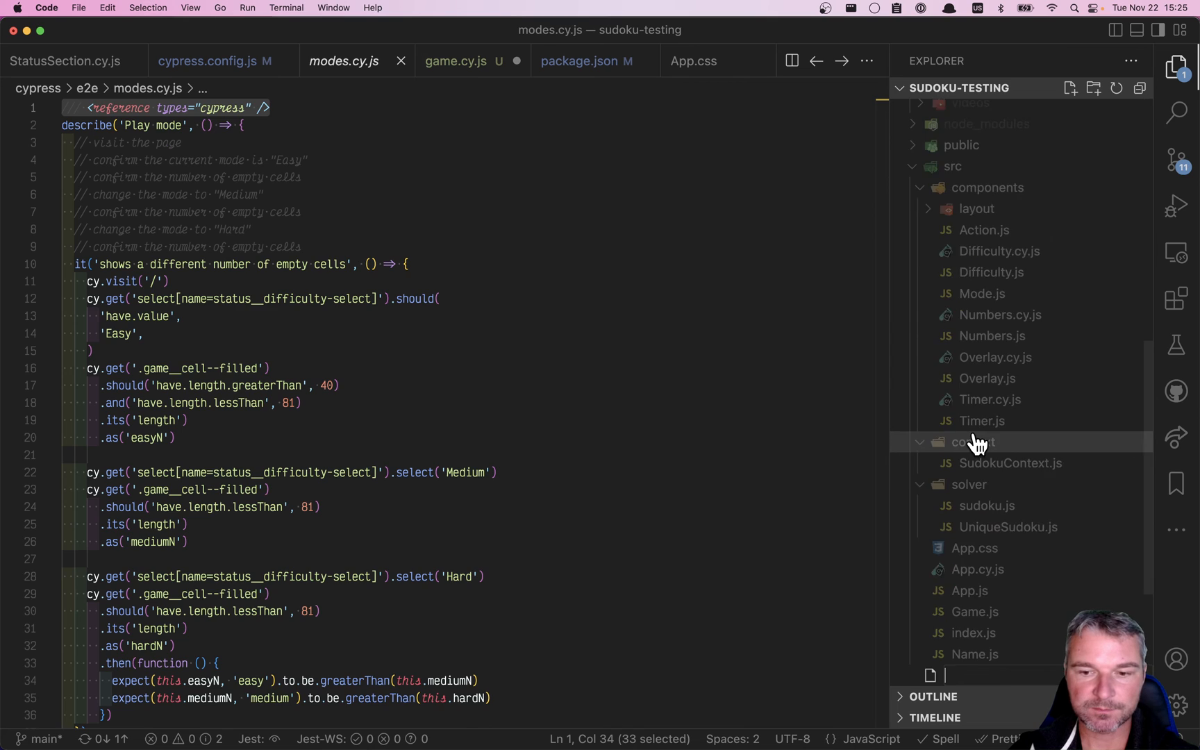
pyautogui.press('cmd+tab')
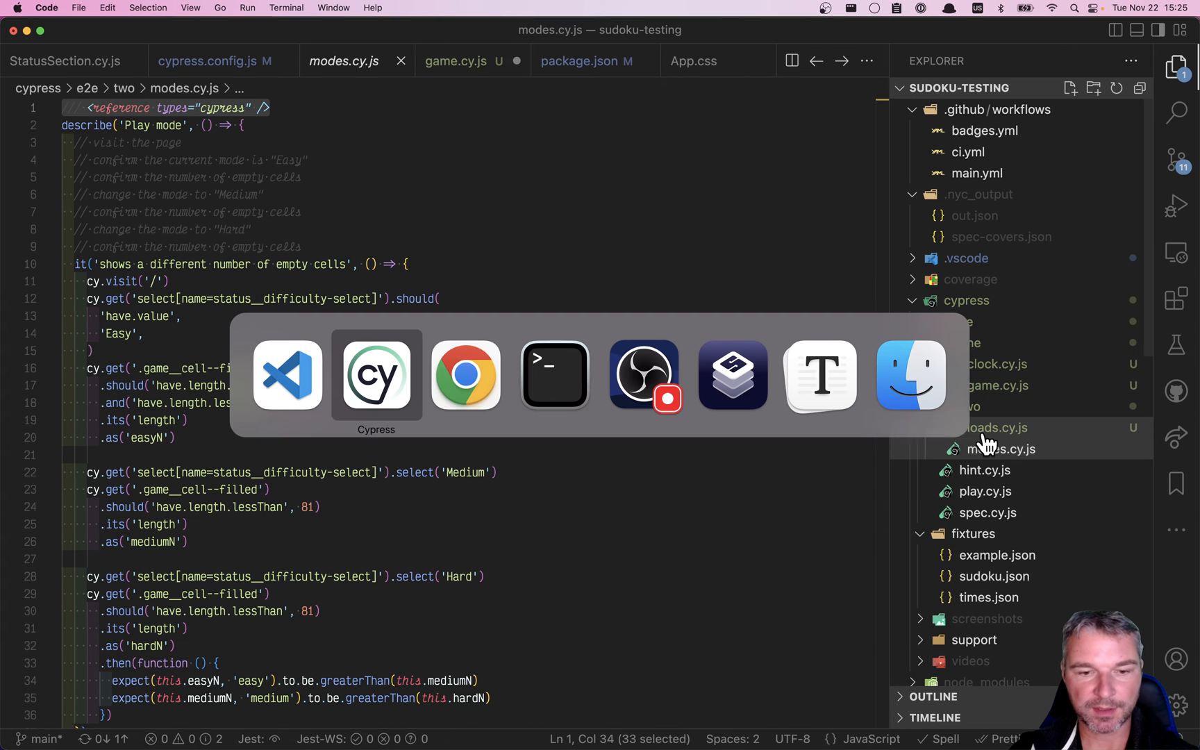
pyautogui.click(376, 375)
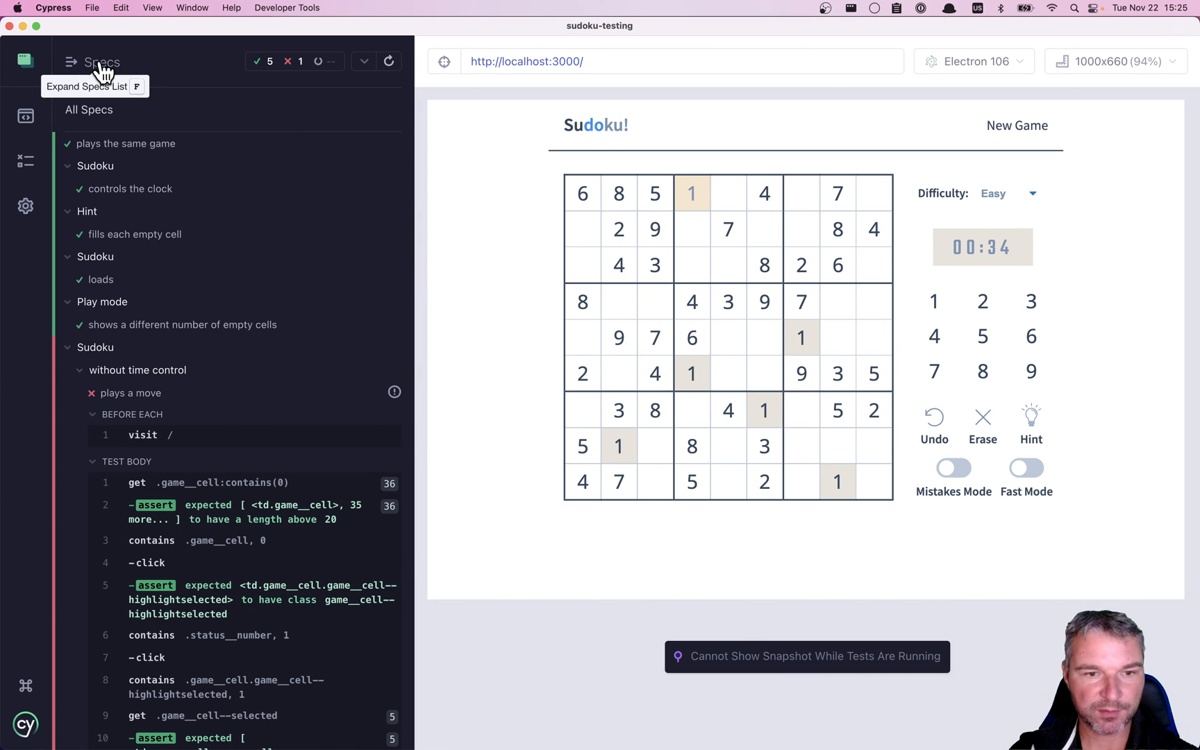
# Show the grouped spec list and run folder one's two specs so game and clock pass.
pyautogui.click(69, 62)
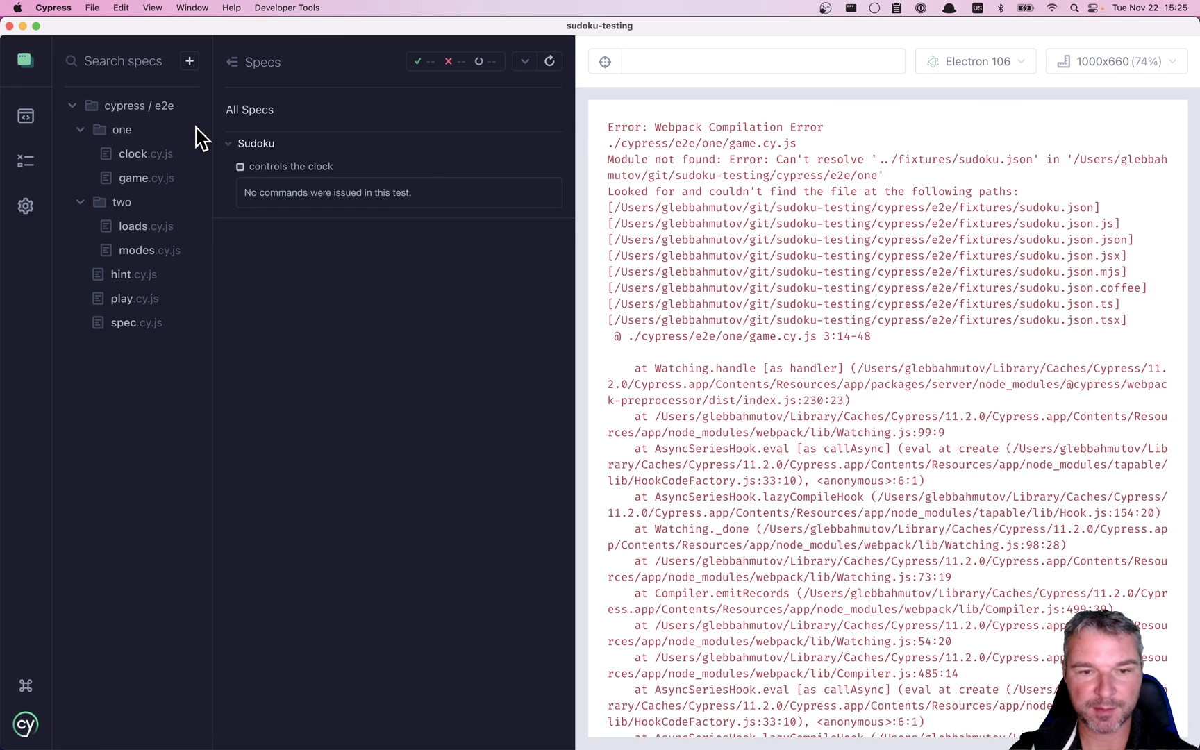
pyautogui.press('cmd+tab')
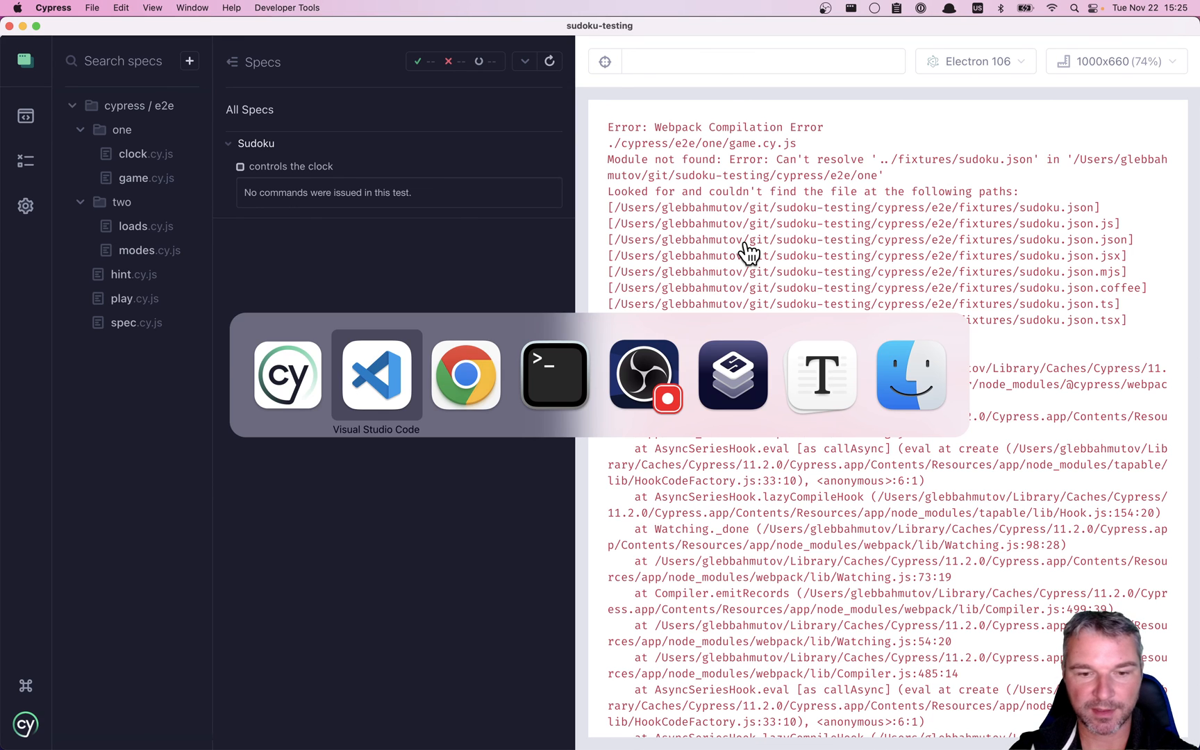
pyautogui.click(376, 375)
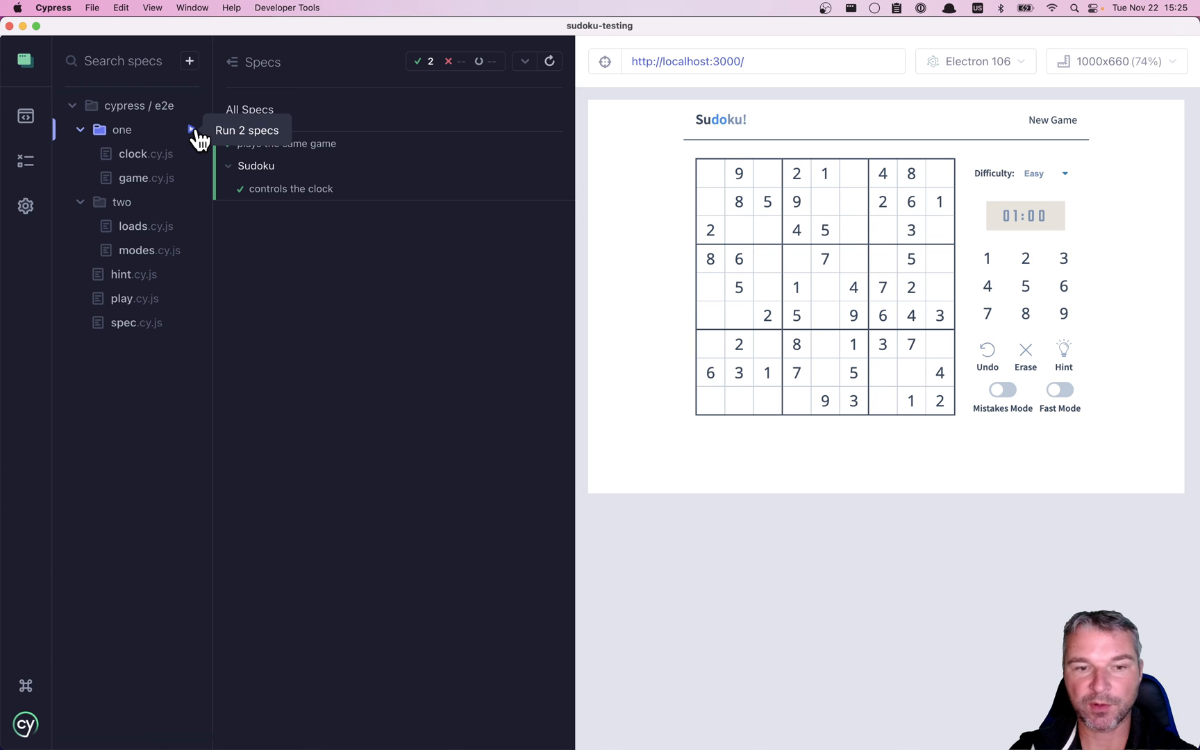
pyautogui.moveTo(244, 92)
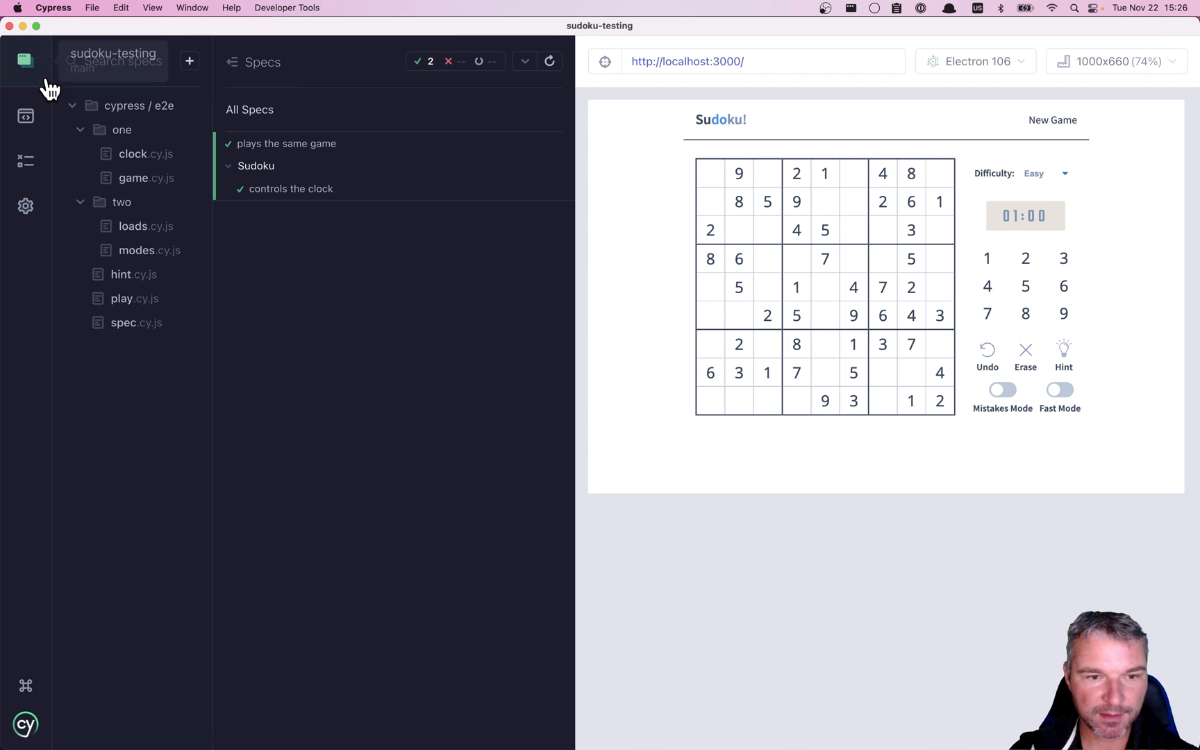
# Filter the full spec list with 'pl' so only play.cy.js remains.
pyautogui.click(25, 115)
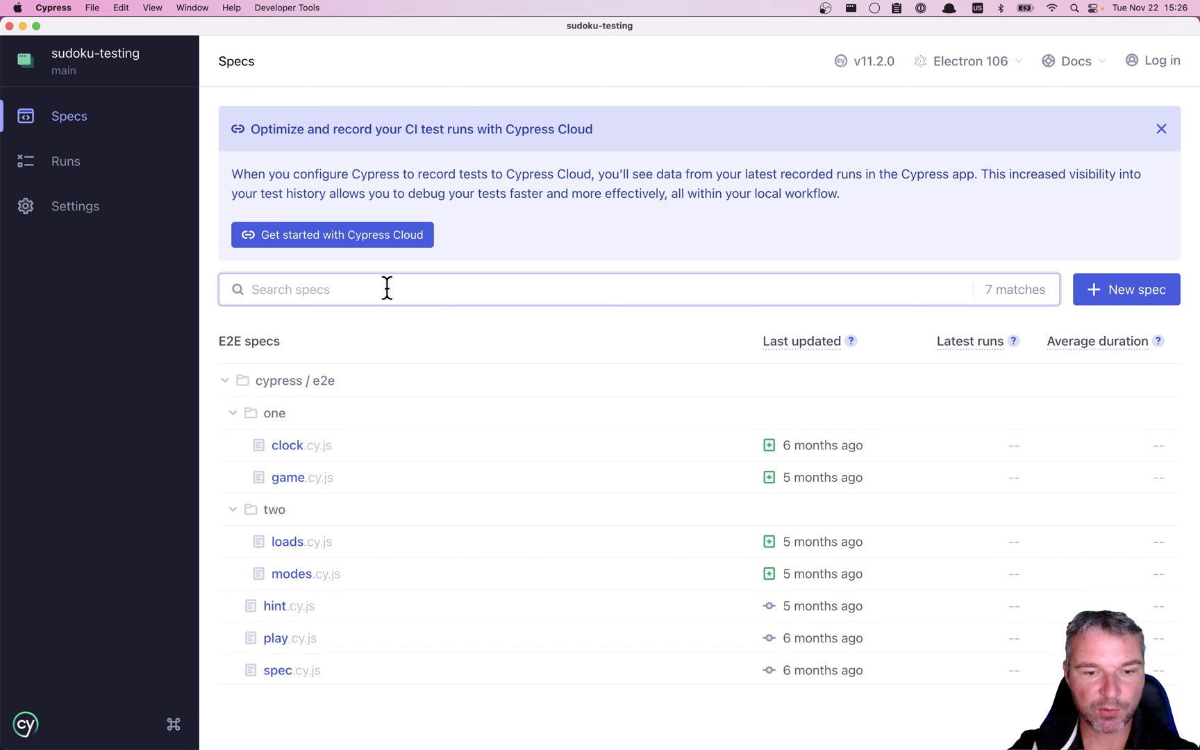
pyautogui.write('p')
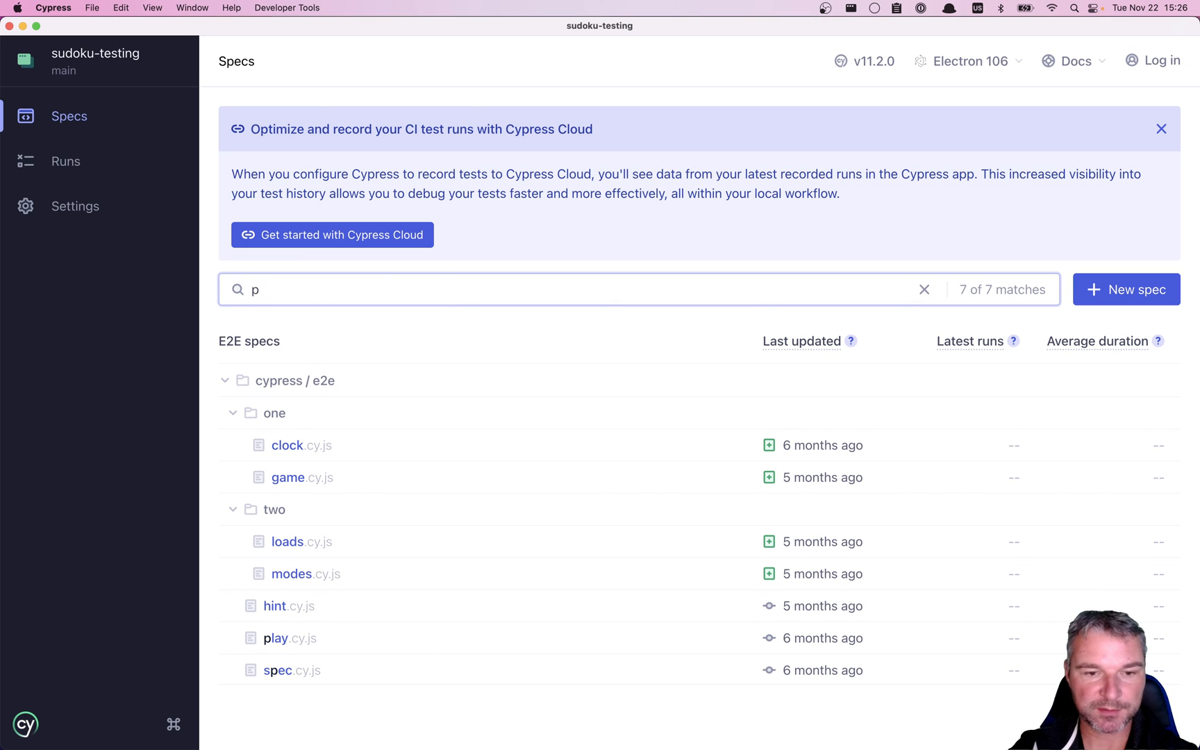
pyautogui.write('l')
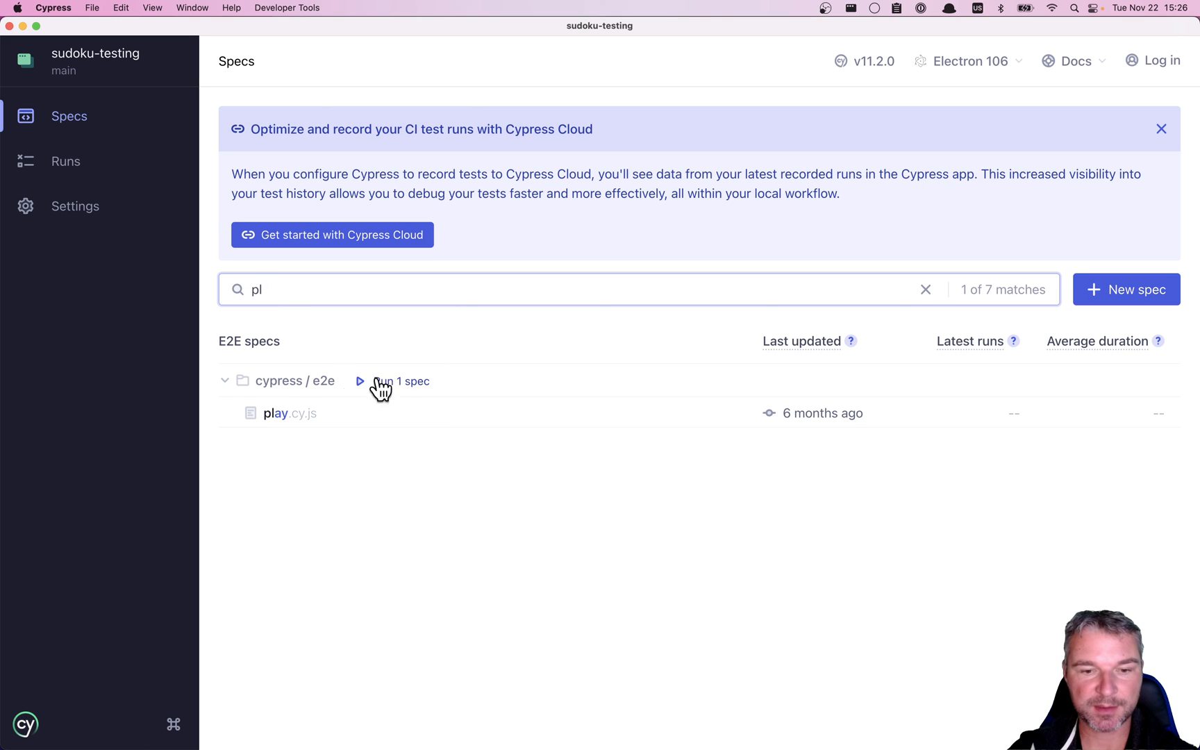
pyautogui.moveTo(405, 529)
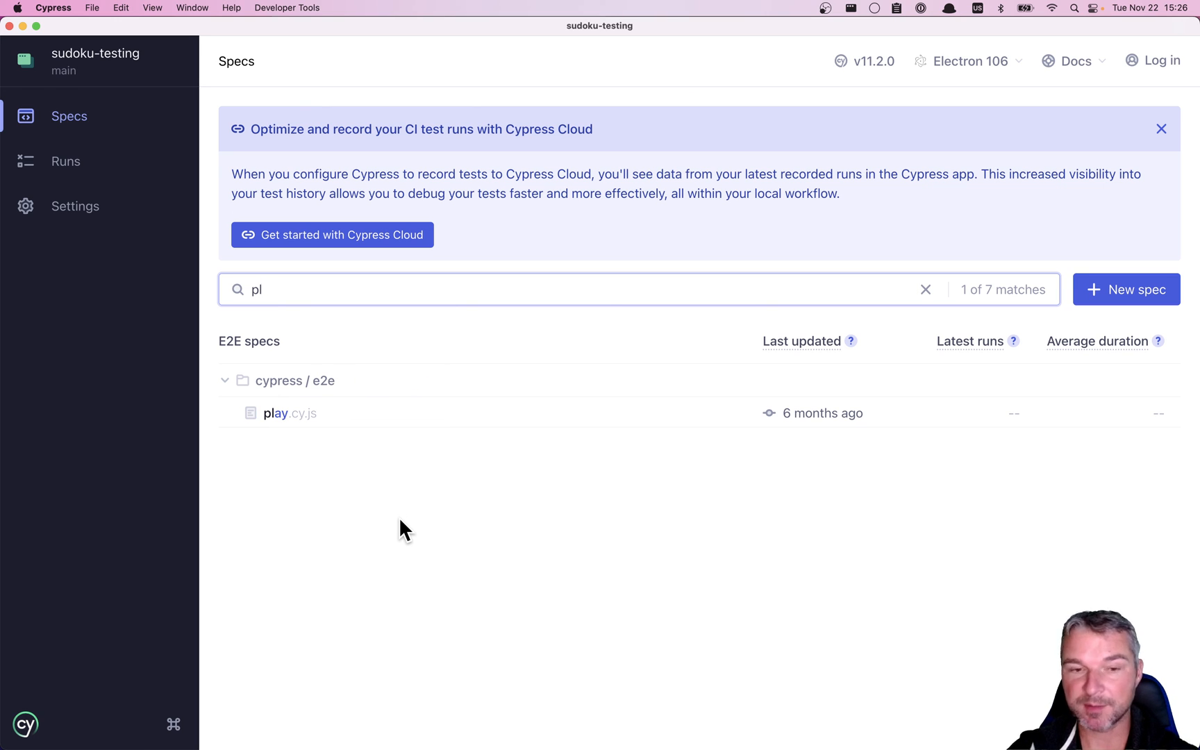
pyautogui.moveTo(426, 496)
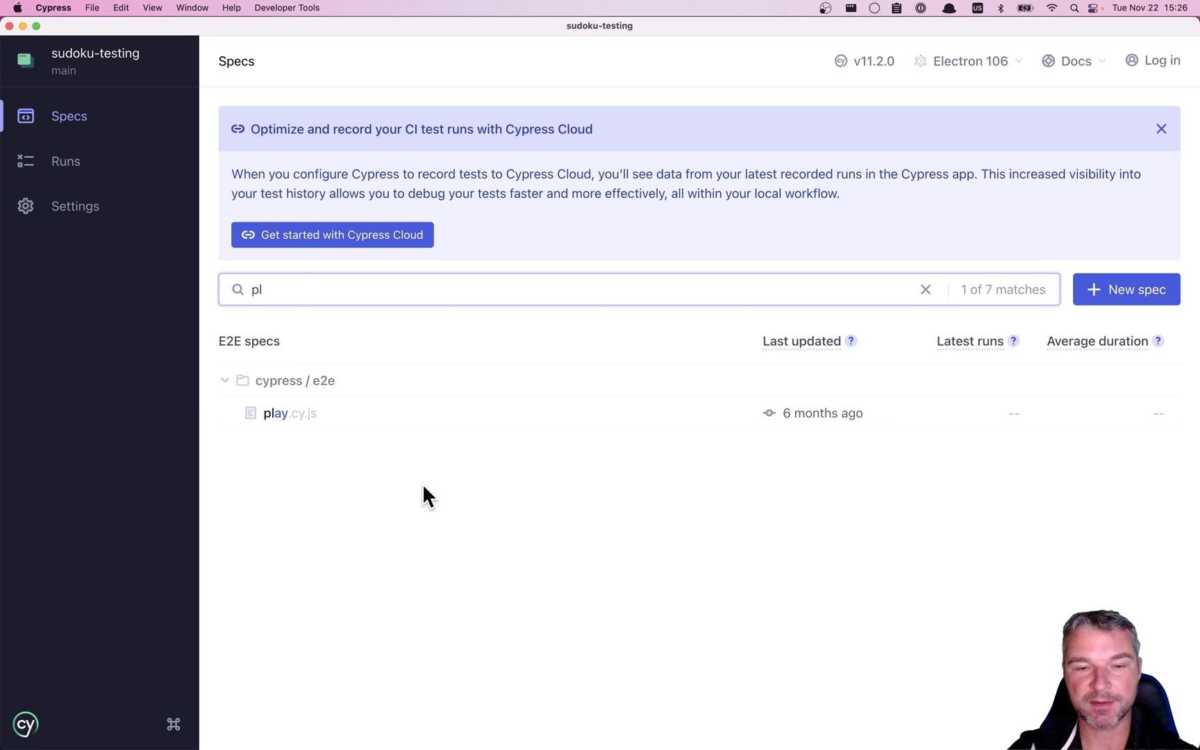